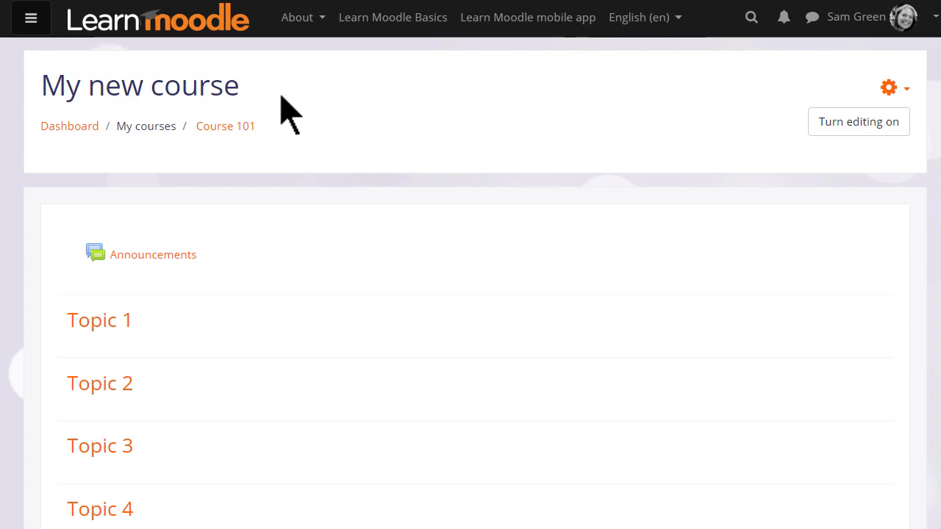
mouse_move(278, 110)
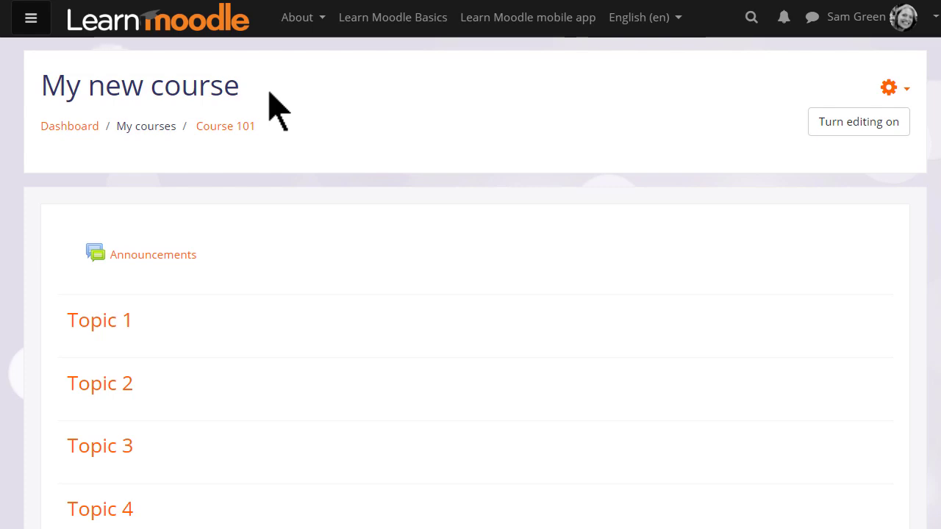
Step: From the gear menu's Edit settings, rename the course 'Basic French' with short name 'French'
triple_click(139, 85)
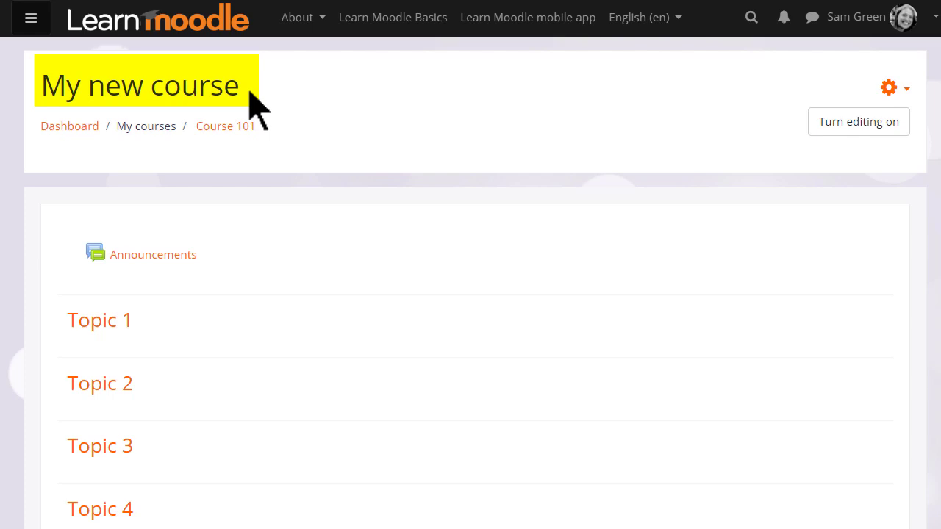
mouse_move(250, 118)
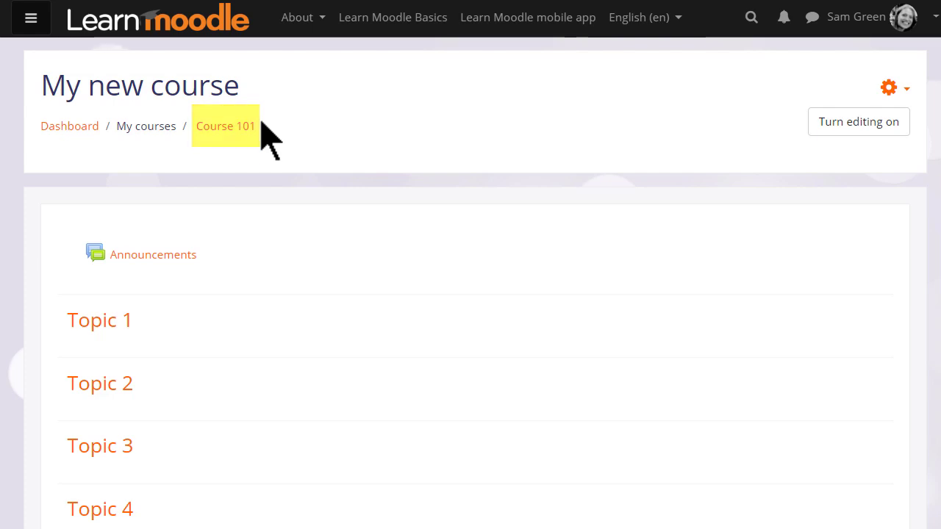
mouse_move(214, 337)
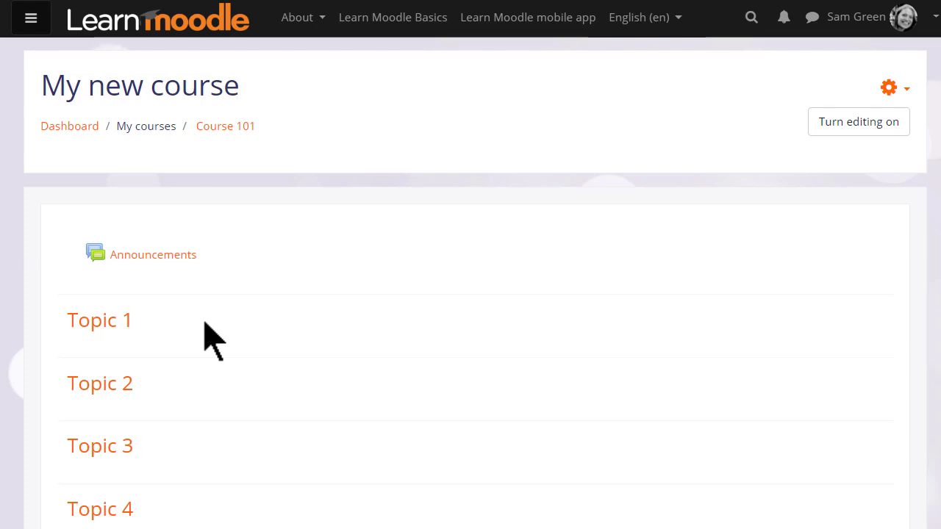
mouse_move(888, 88)
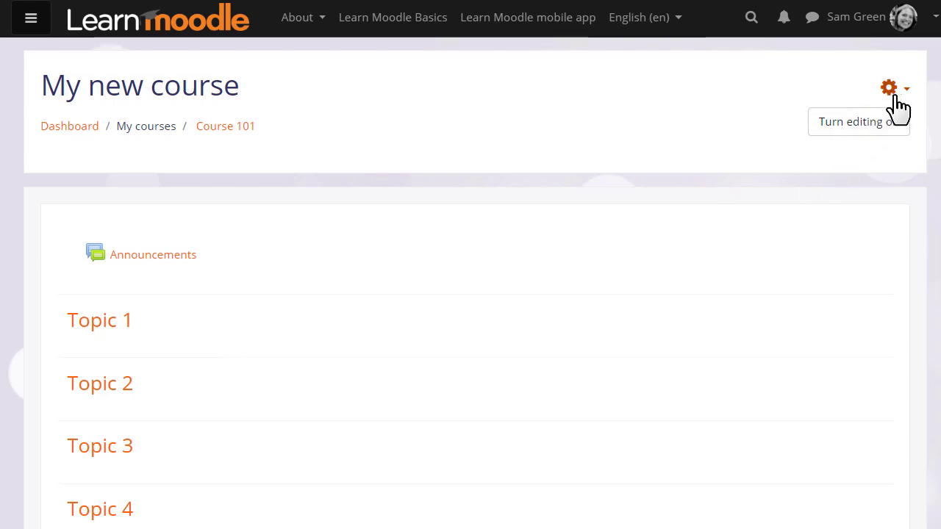
click(888, 89)
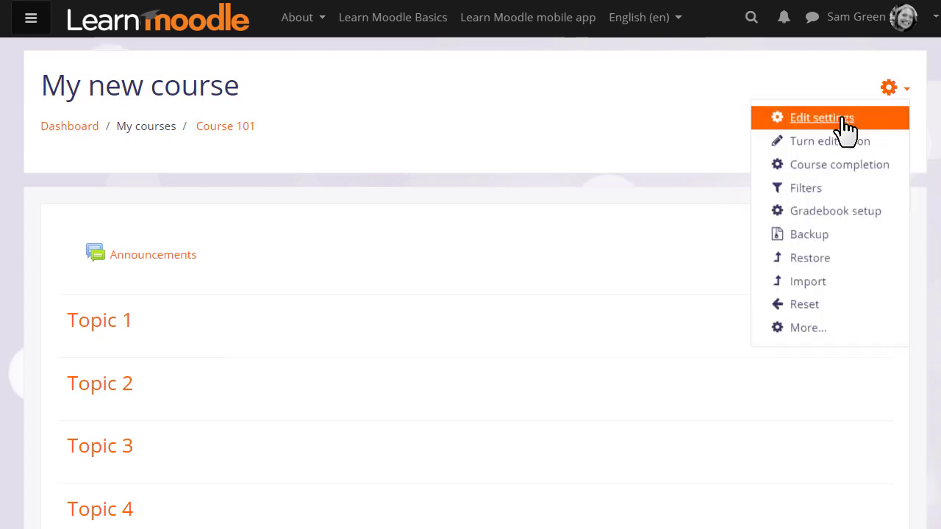
click(820, 117)
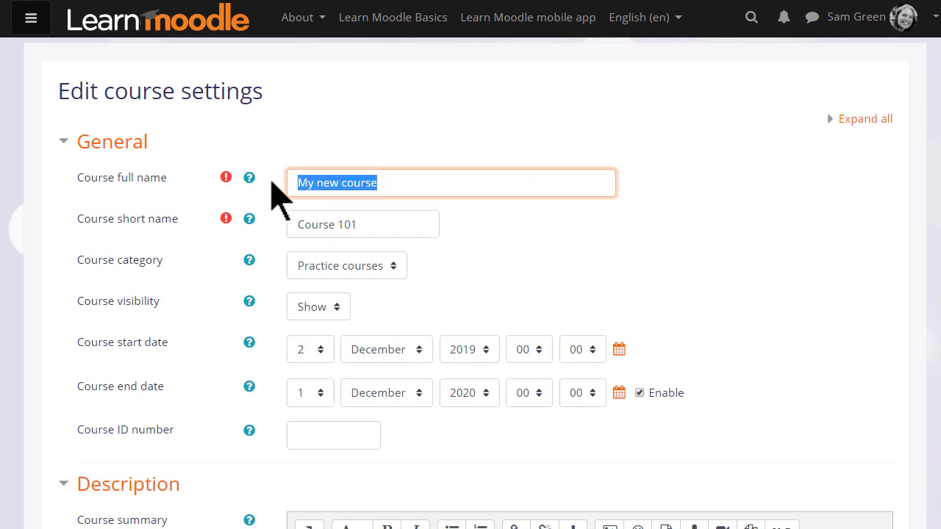
text(B)
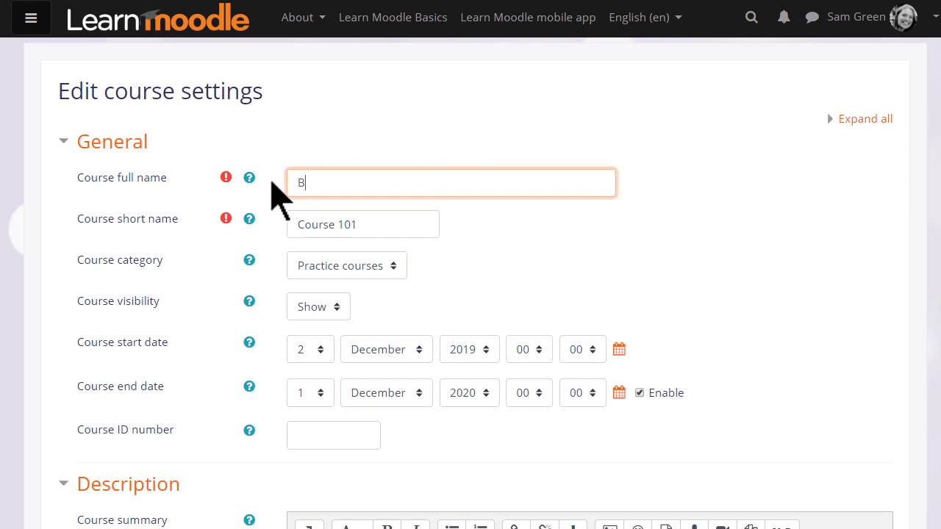
text(asic Fre)
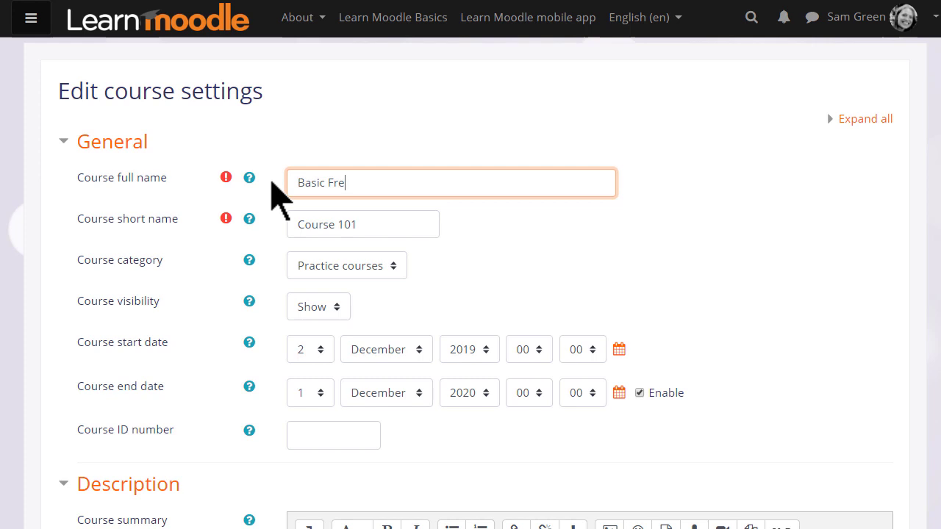
text(nch)
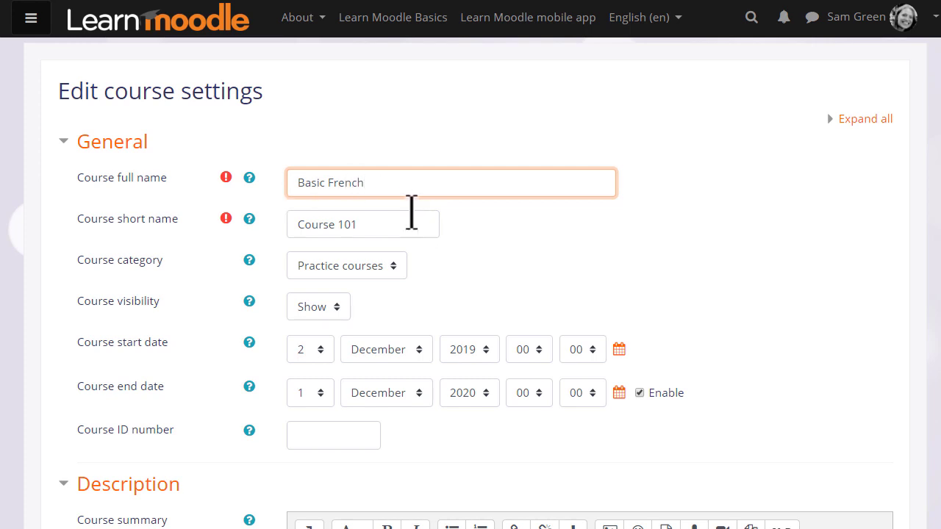
text(French)
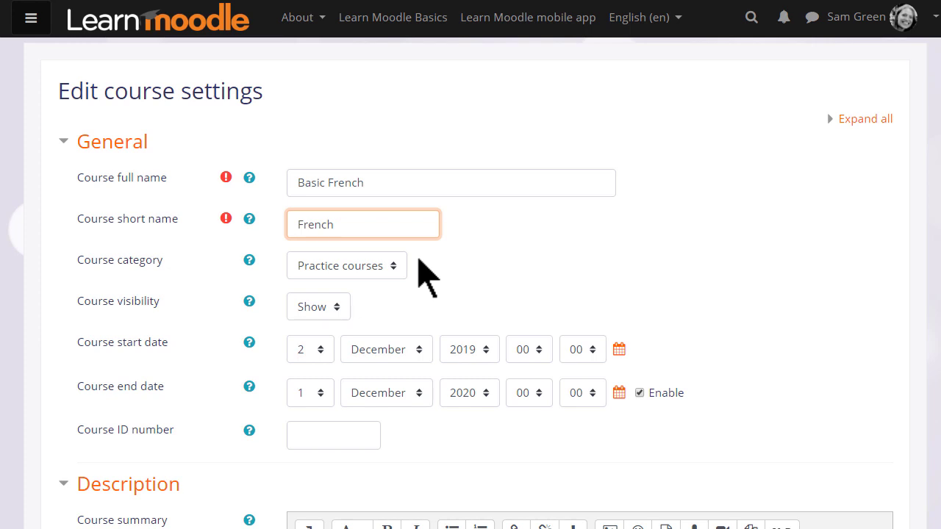
mouse_move(345, 323)
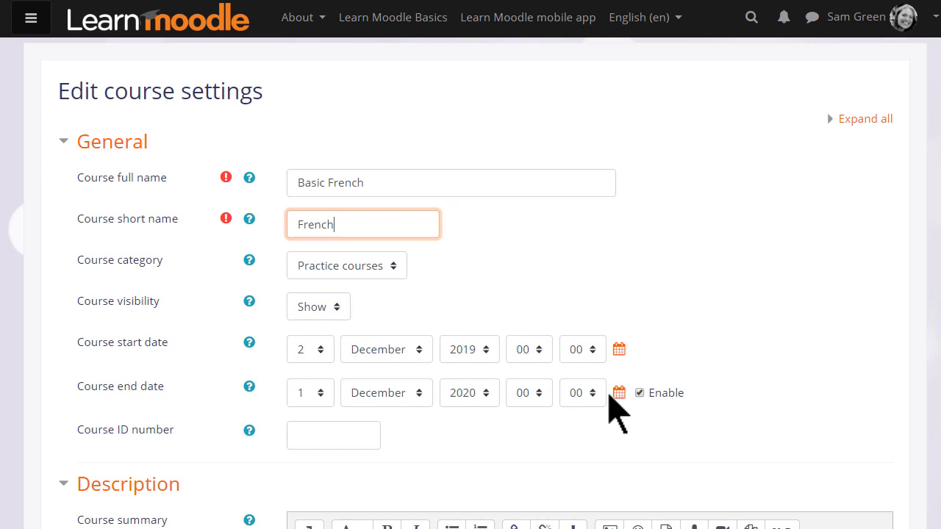
Step: Write 'A course for beginn' into the Course summary editor
scroll(down, 3)
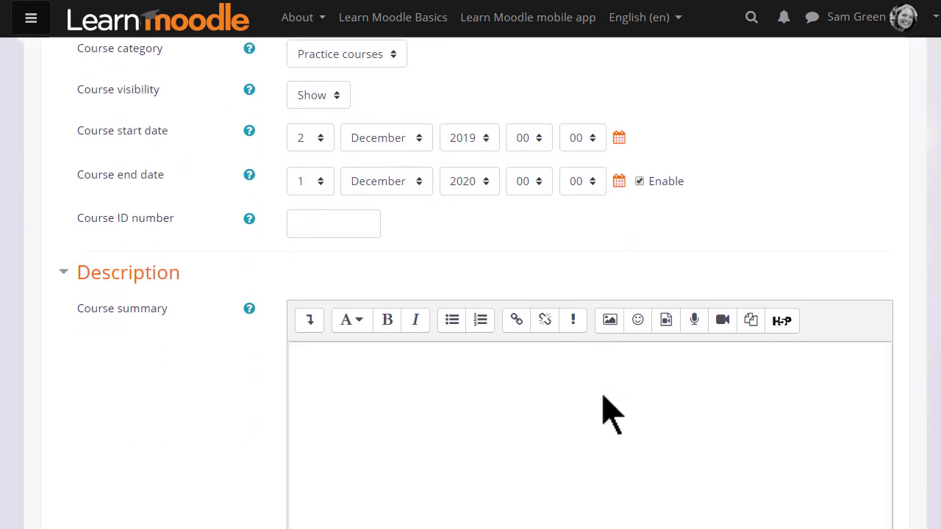
text(A course for beginn)
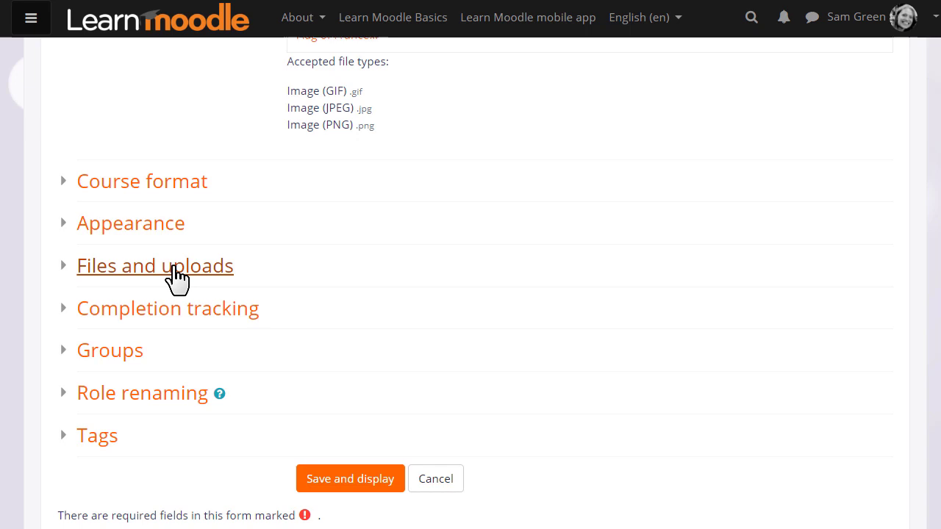
Step: Keep Topics format and set Course layout to Show one section per page
click(141, 181)
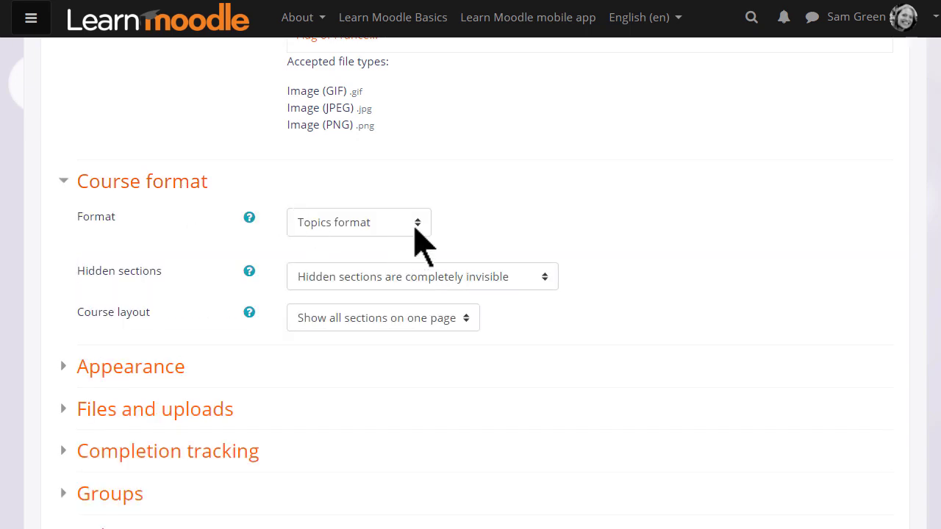
click(359, 222)
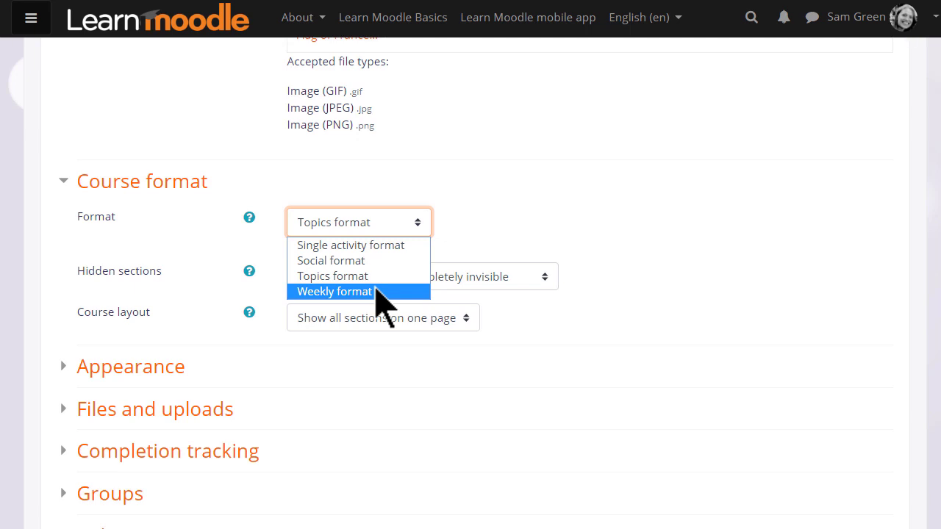
mouse_move(360, 260)
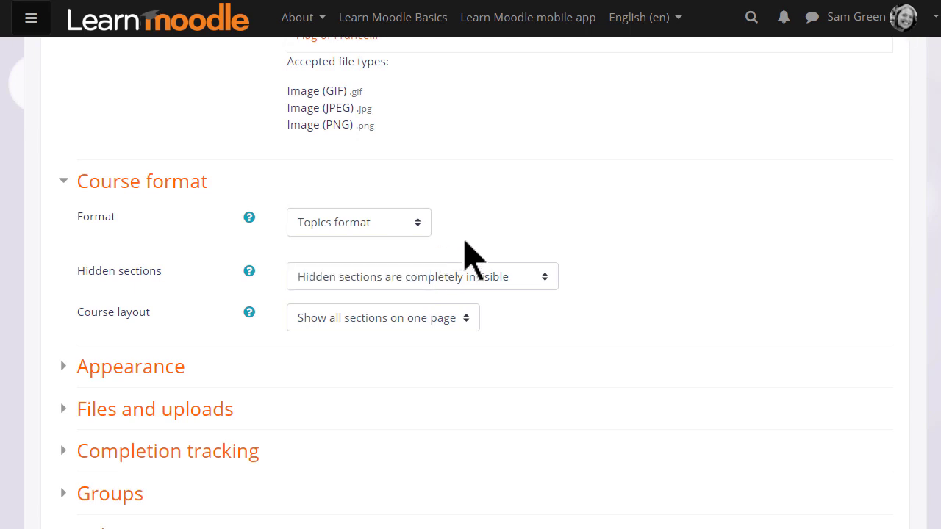
click(382, 318)
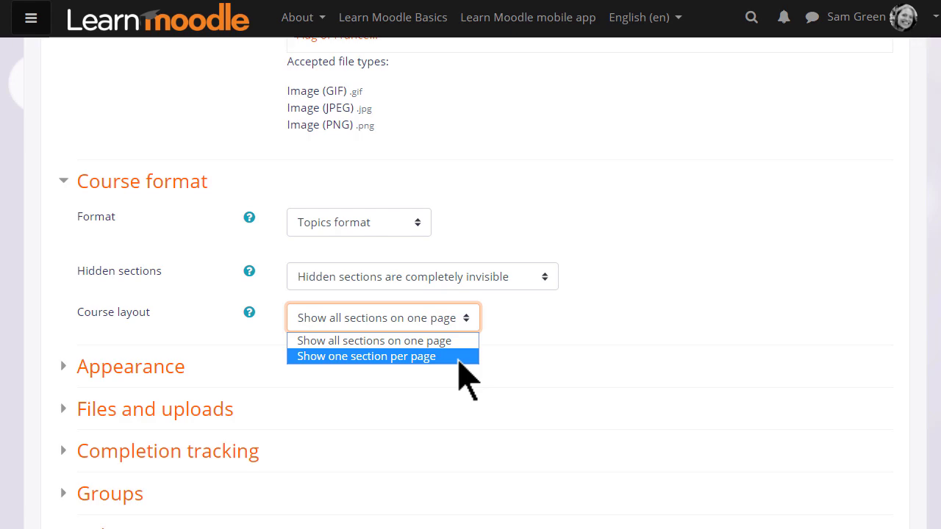
click(364, 355)
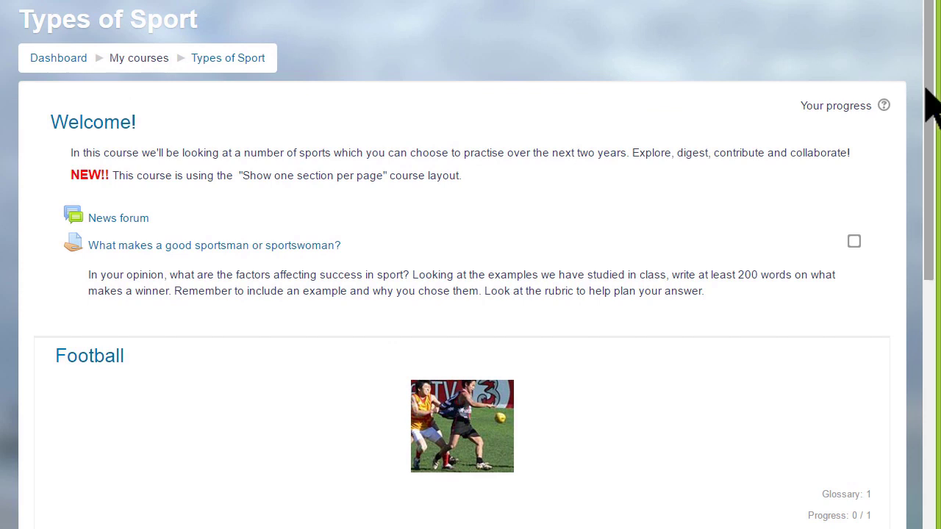
Step: View the Tennis topic on its own page, then move to the previous Football topic
scroll(down, 3)
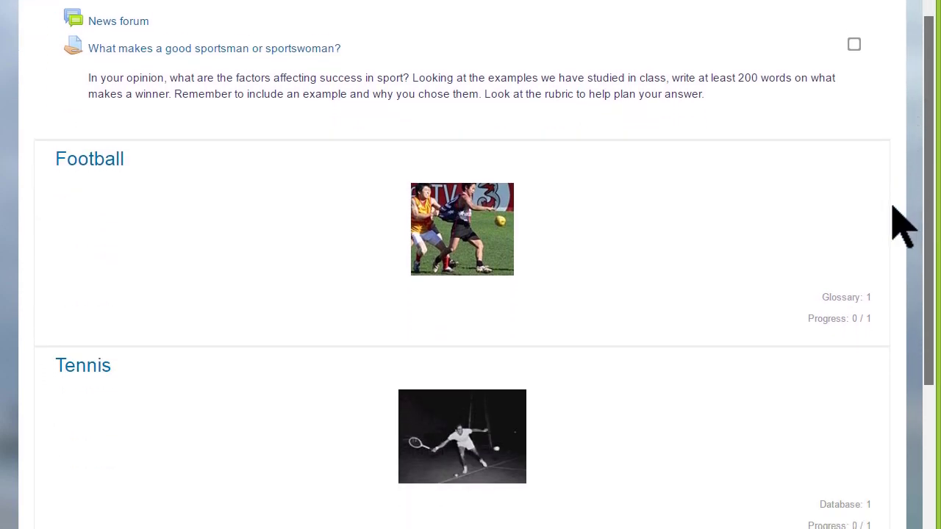
scroll(down, 3)
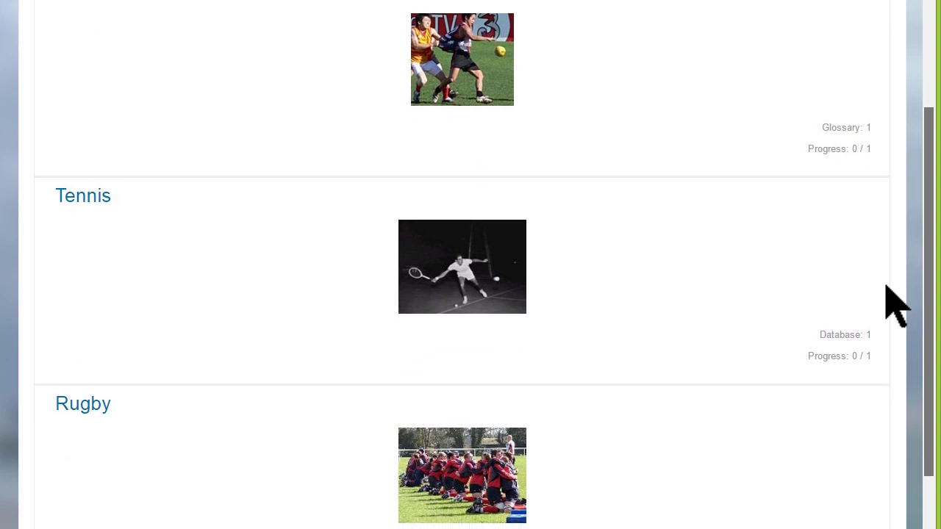
scroll(down, 3)
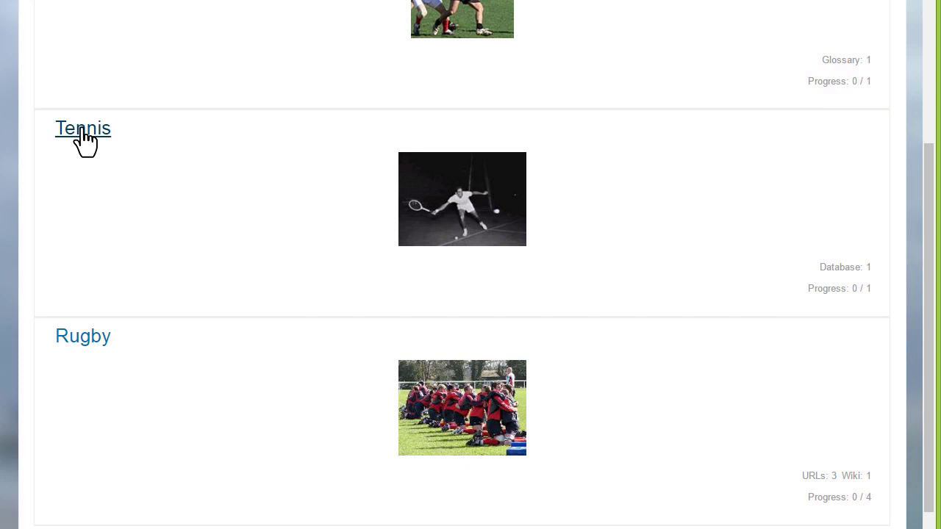
click(82, 127)
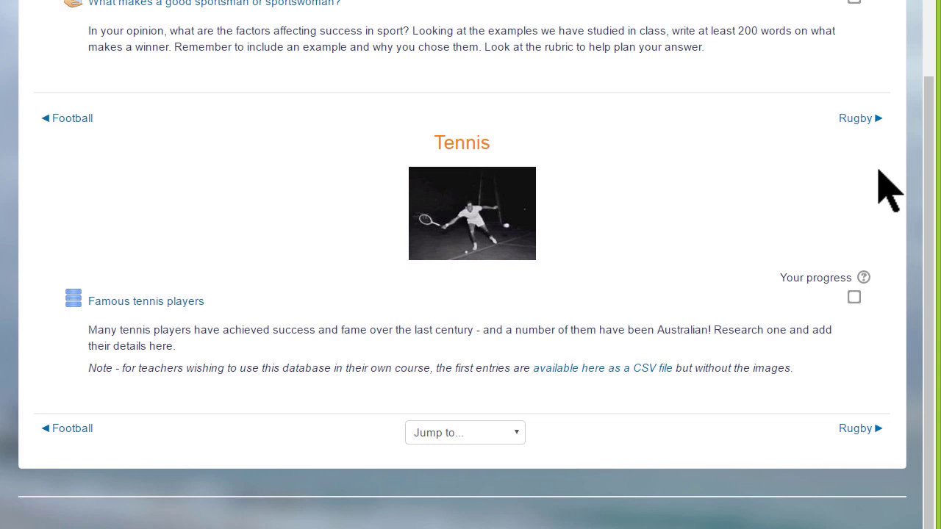
mouse_move(856, 118)
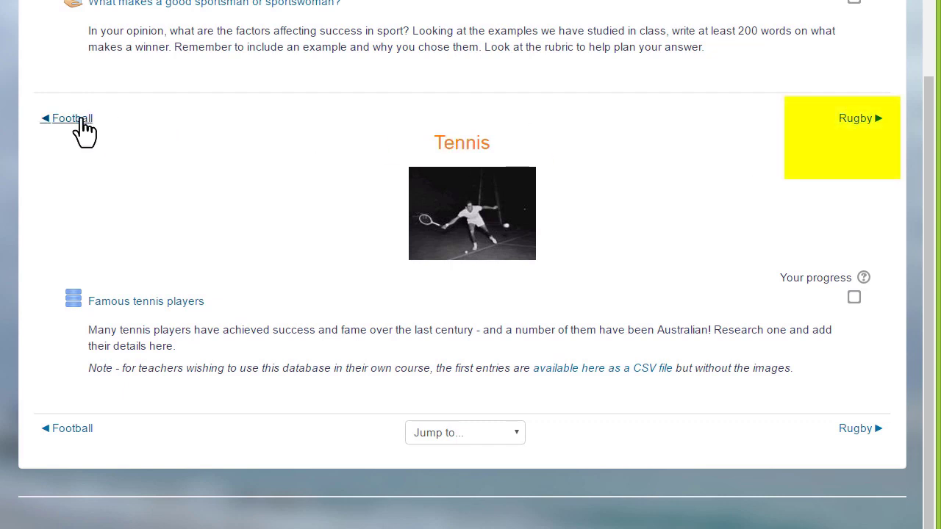
click(465, 432)
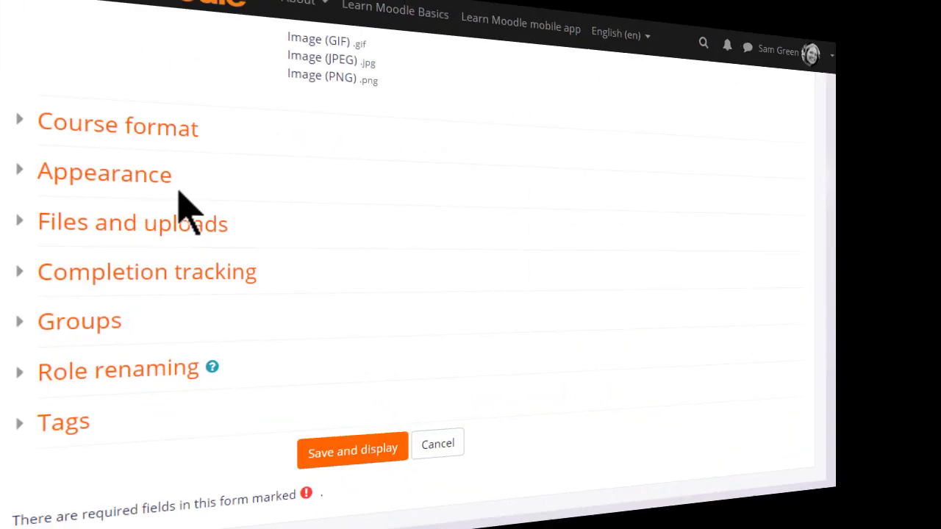
click(104, 171)
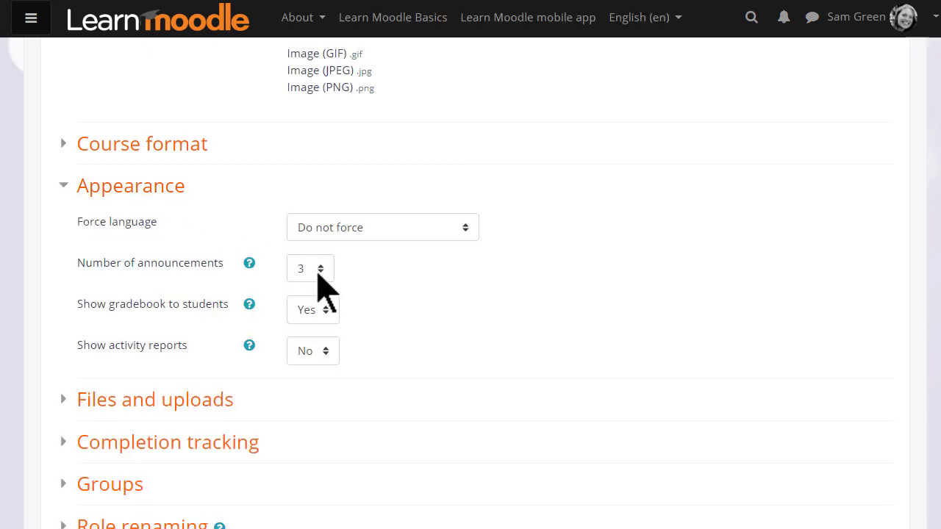
click(308, 268)
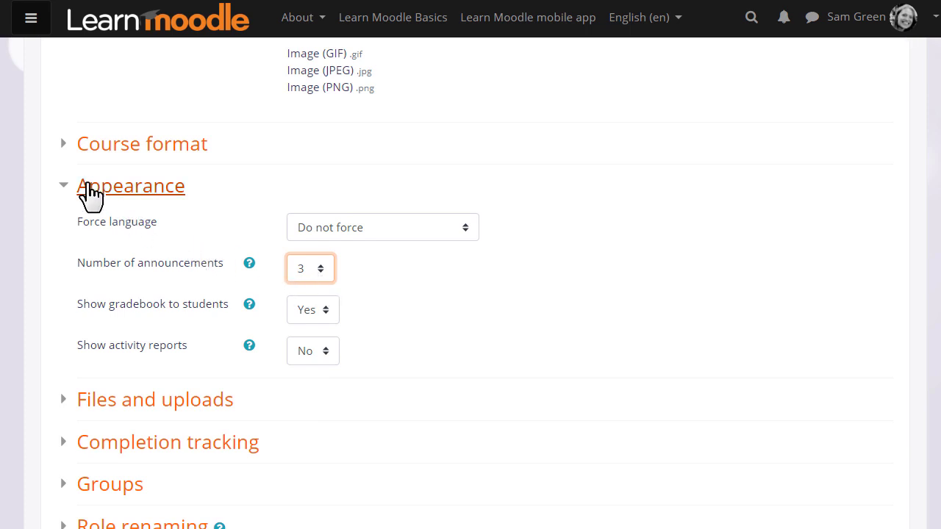
click(129, 185)
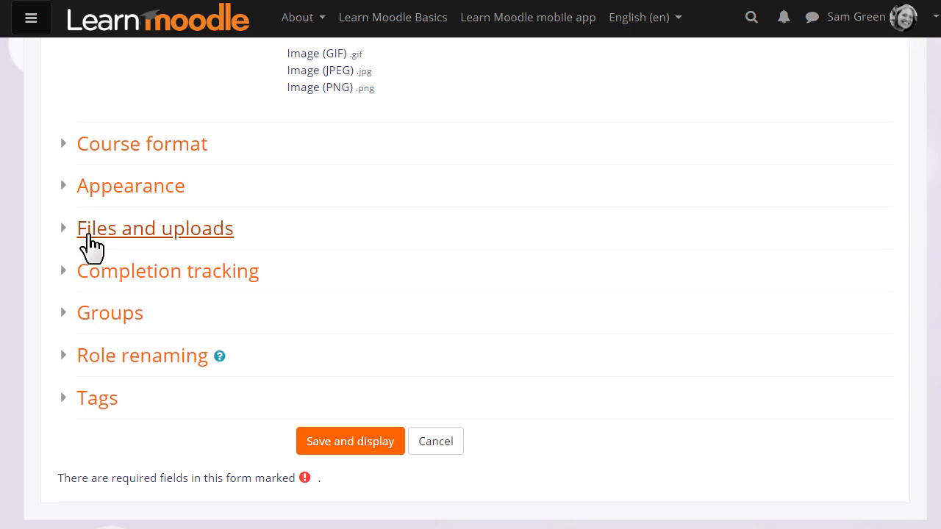
mouse_move(110, 311)
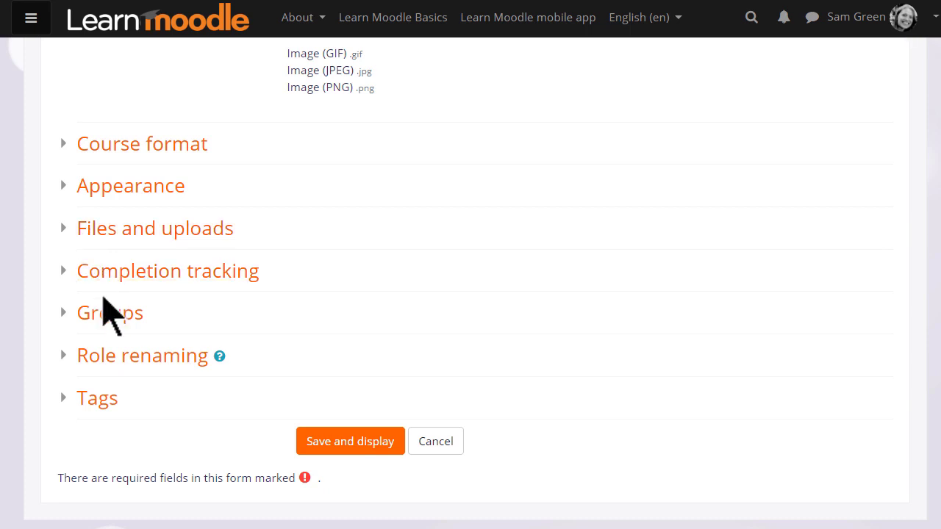
Step: In Role renaming, set the word for Student to 'Learner'
scroll(down, 3)
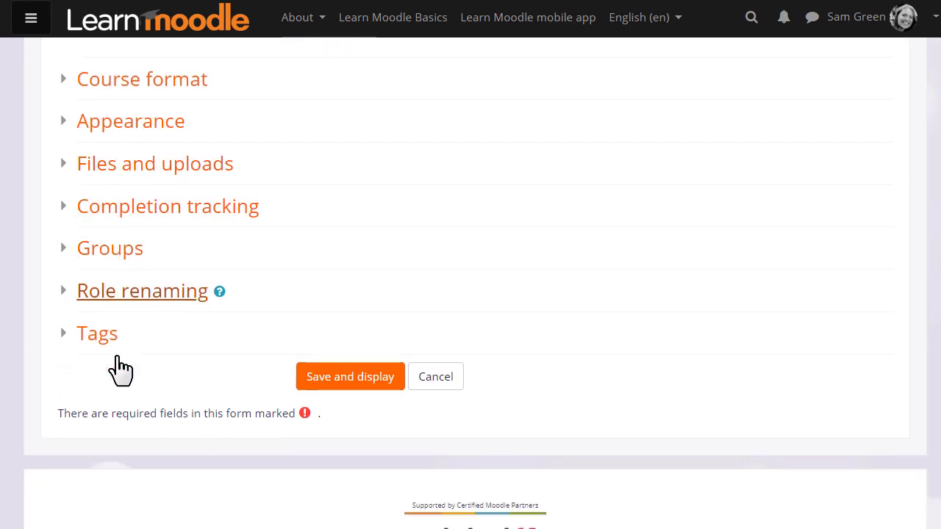
scroll(down, 3)
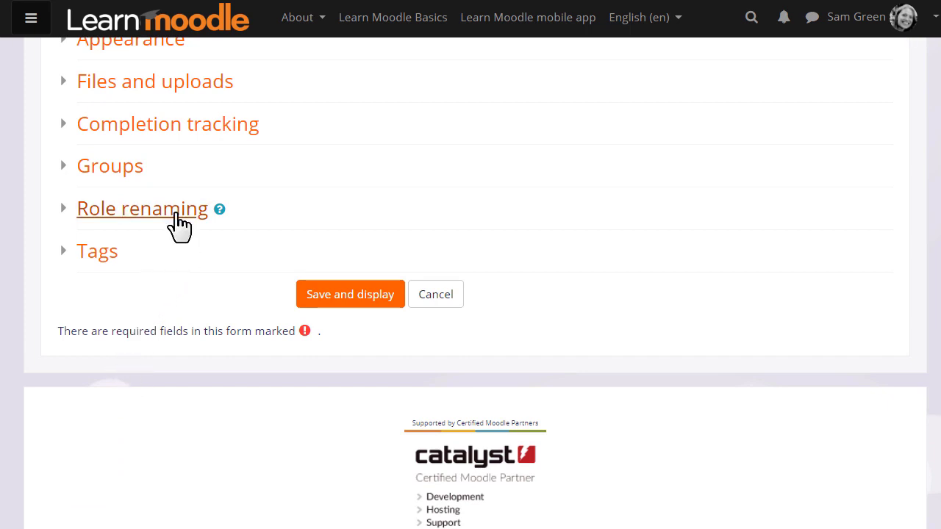
click(142, 209)
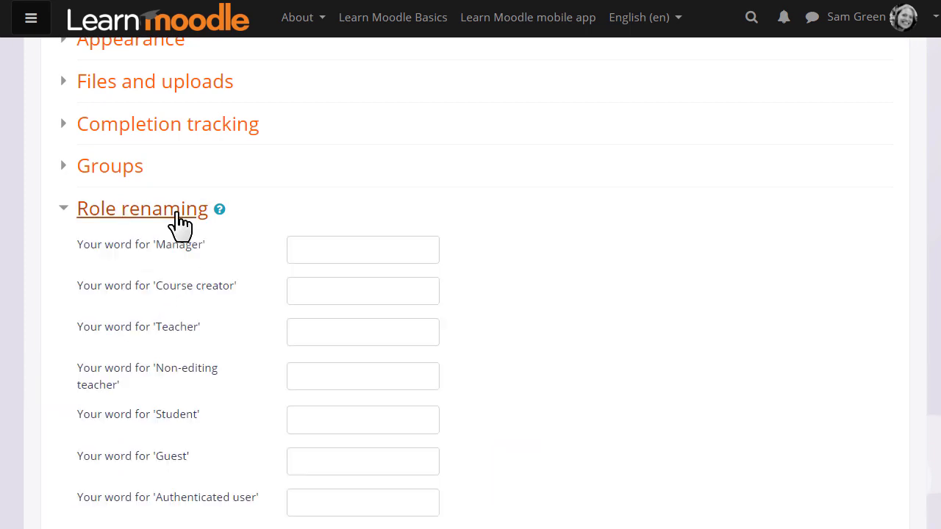
click(362, 421)
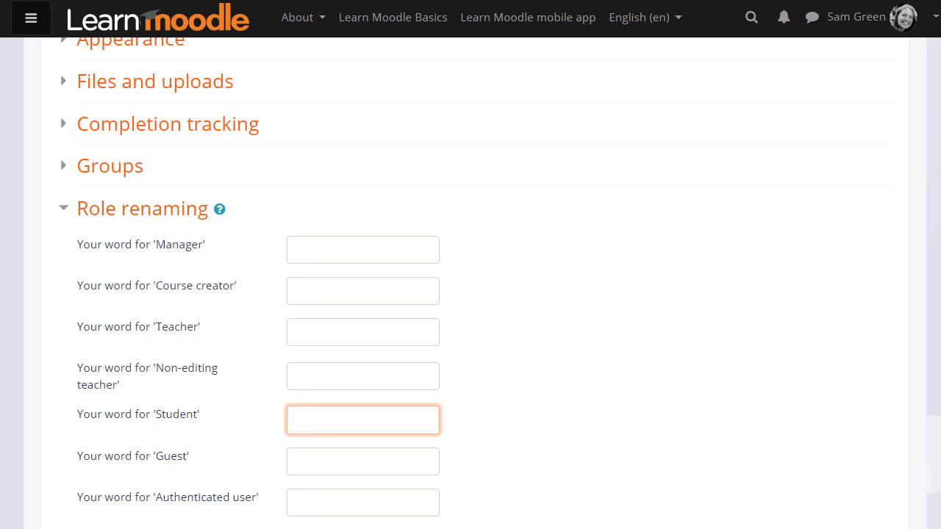
text(Learner)
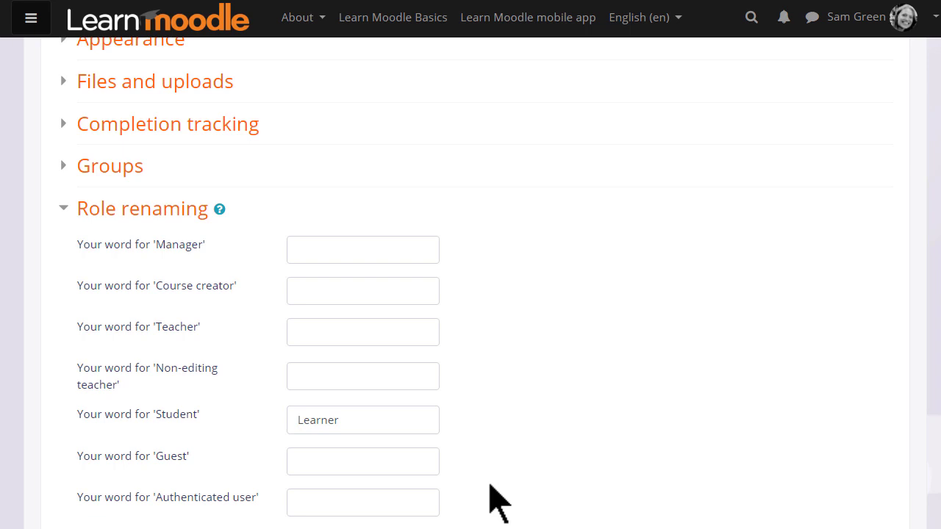
scroll(down, 3)
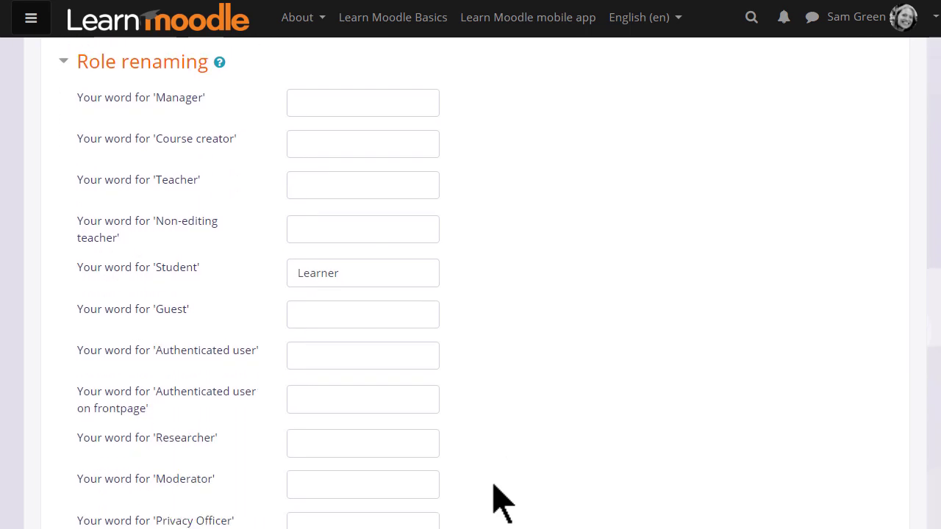
scroll(down, 3)
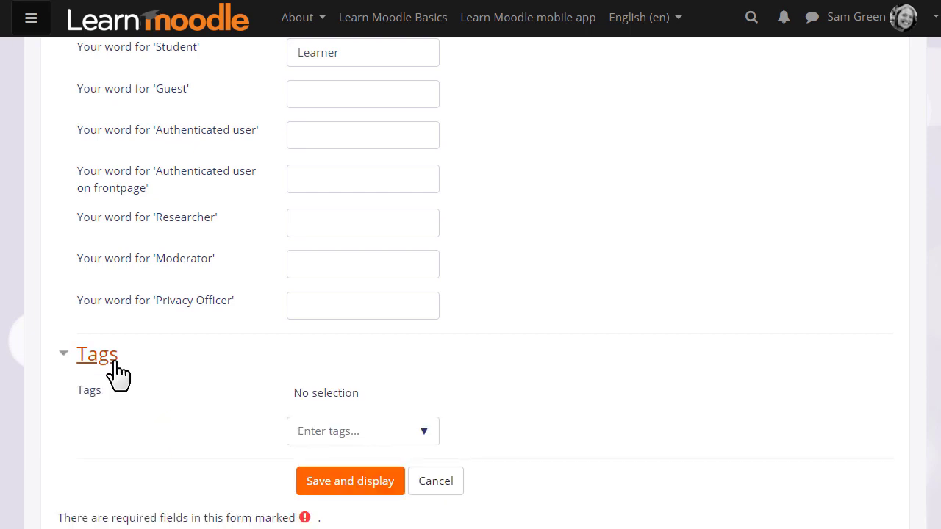
Step: Collapse Tags, then Save and display to view the Basic French course page
click(97, 353)
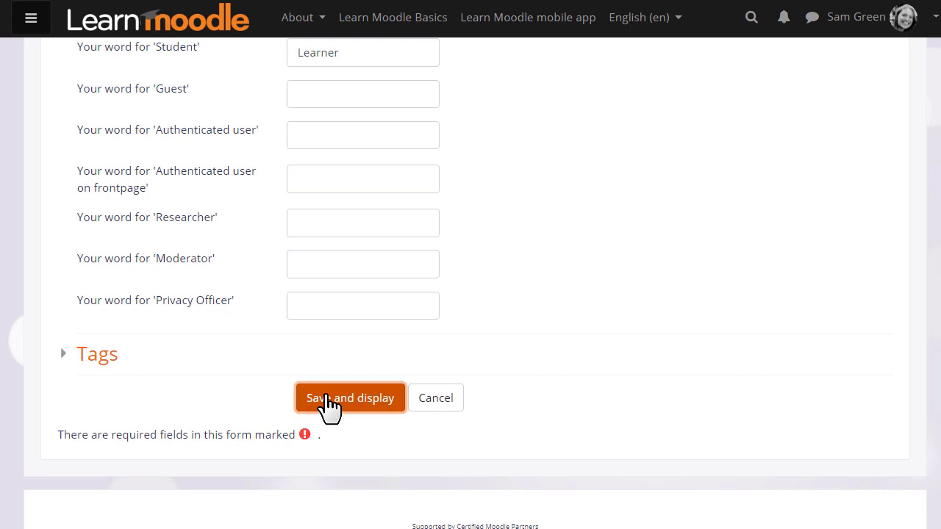
click(350, 397)
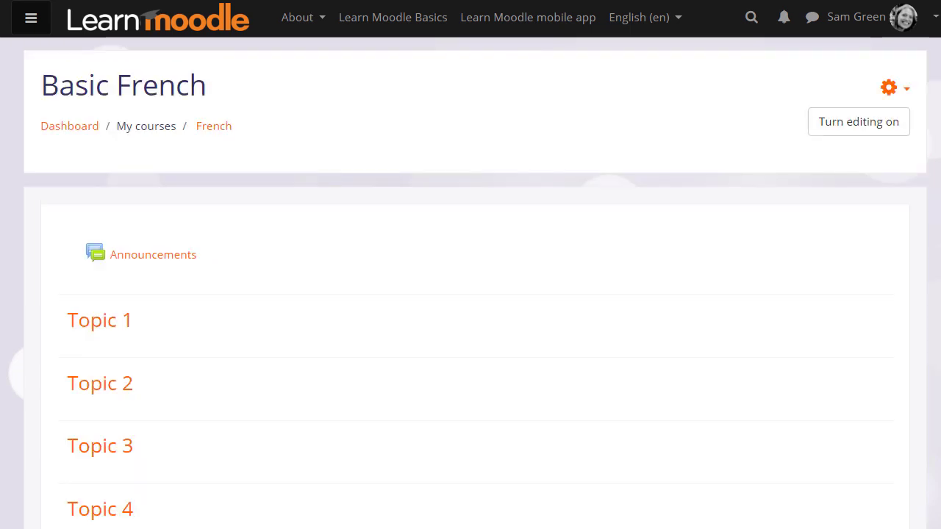